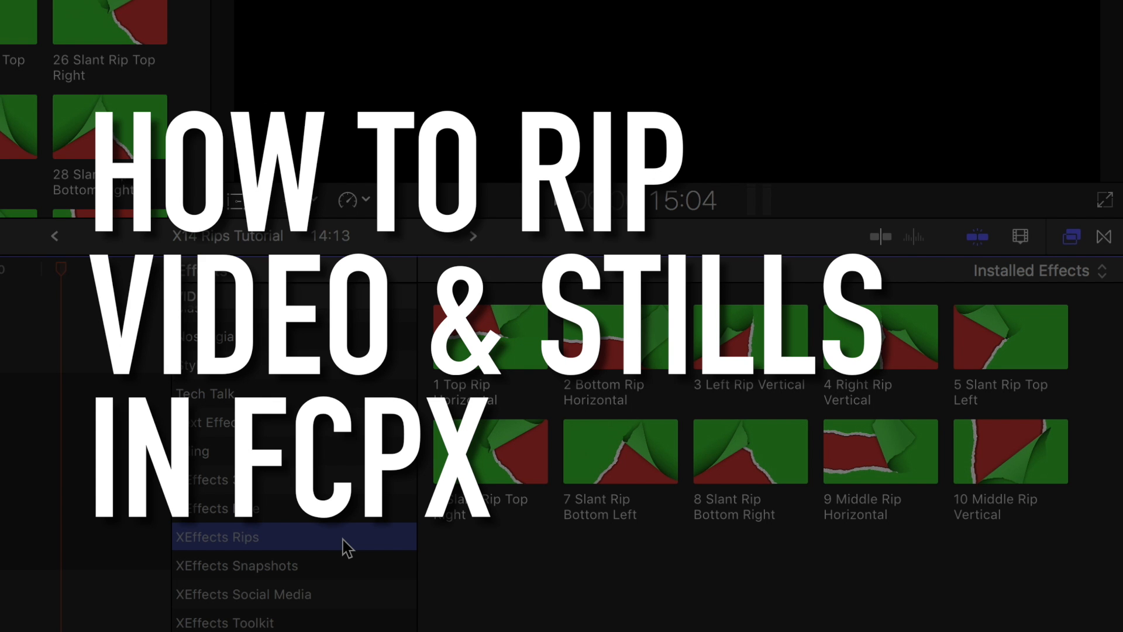
# Place the 24 Right Rip Vertical title from XEffects Rips above the walking-woman clip.
pyautogui.click(488, 338)
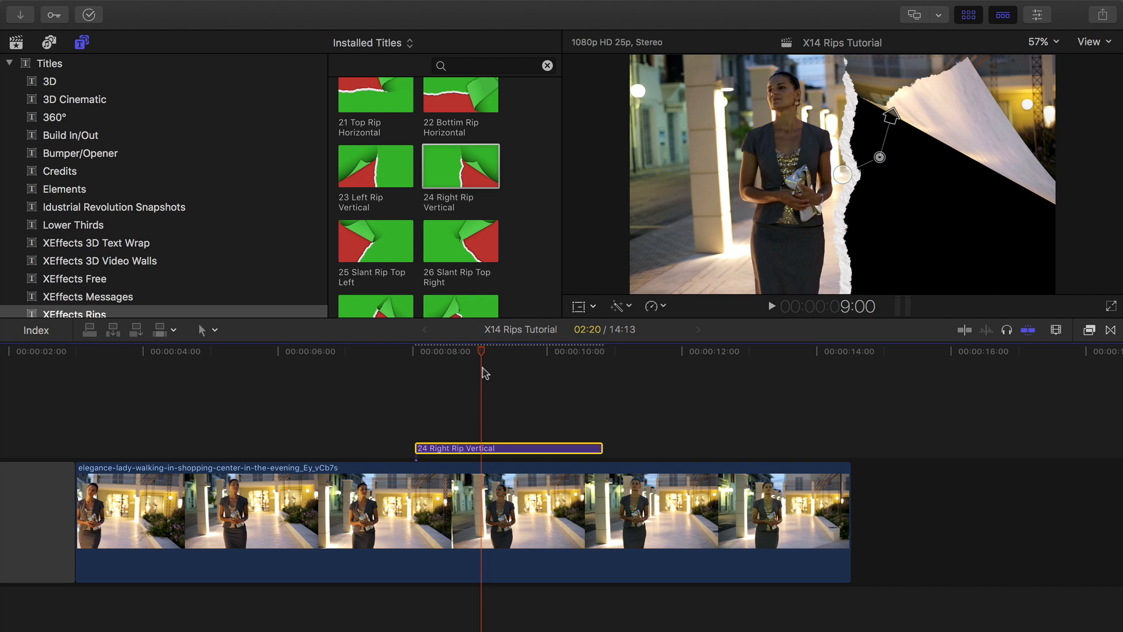
pyautogui.moveTo(867, 158)
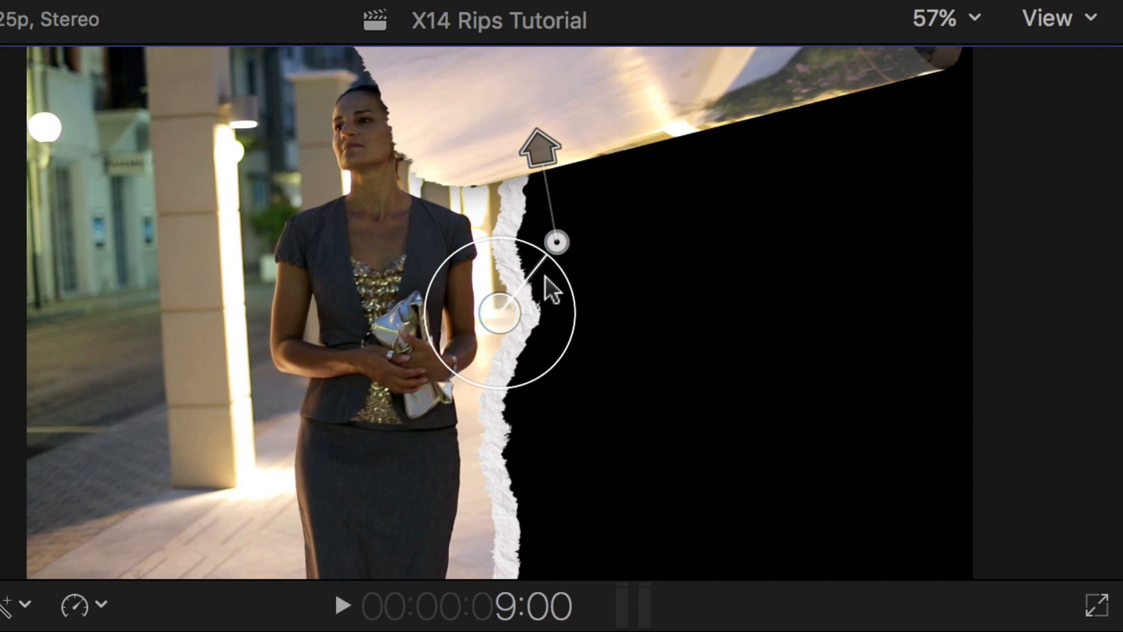
# Reshape the rip's peel to a 9.2° angle with -55.6° rotation and show the title's parameters.
pyautogui.moveTo(556, 242); pyautogui.dragTo(666, 358)
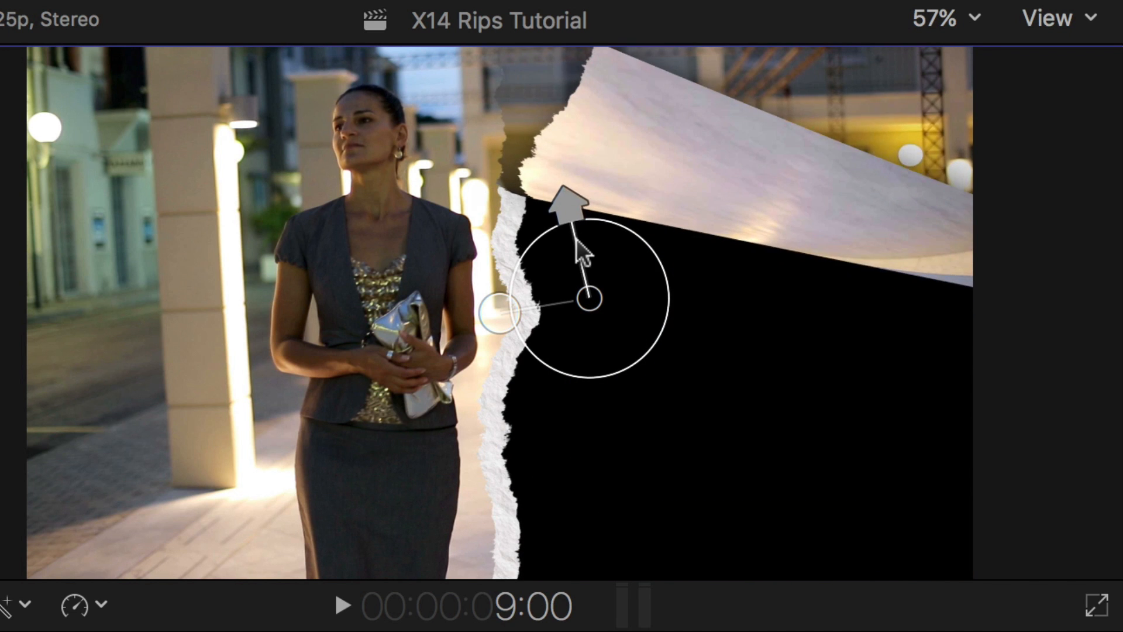
pyautogui.click(906, 140)
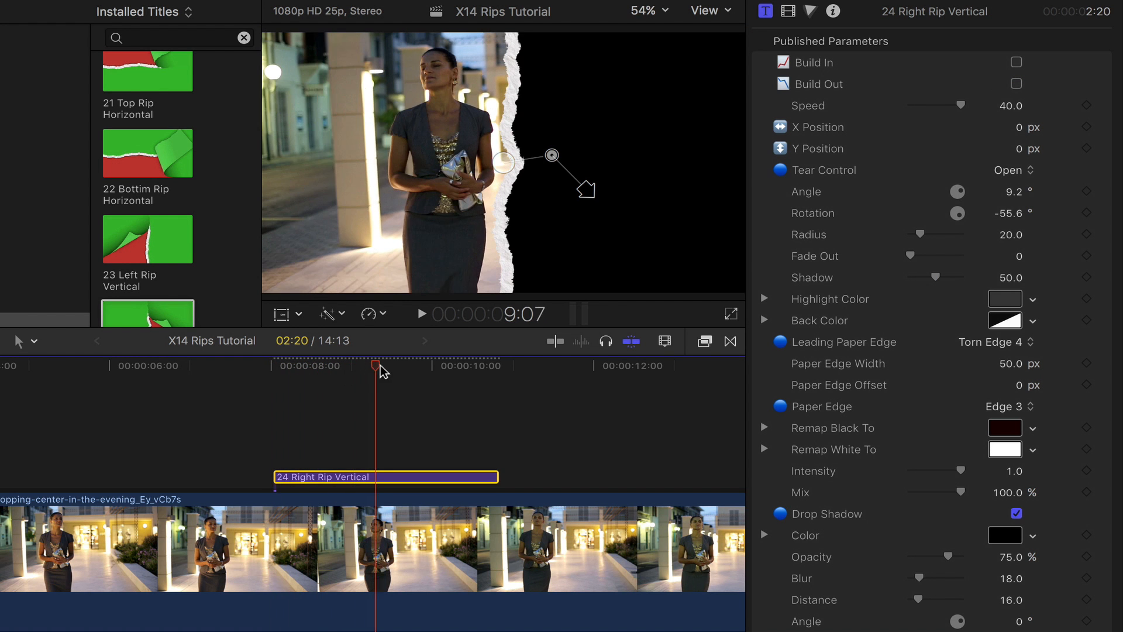
# Enable Build In and Build Out on the rip title.
pyautogui.click(1014, 62)
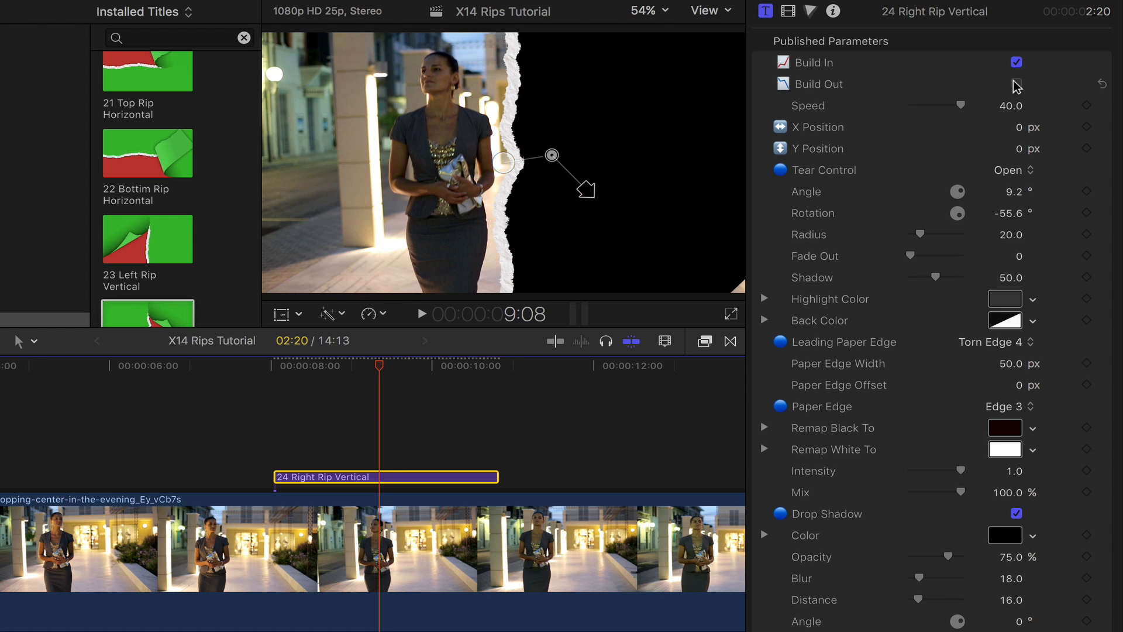
pyautogui.click(1017, 83)
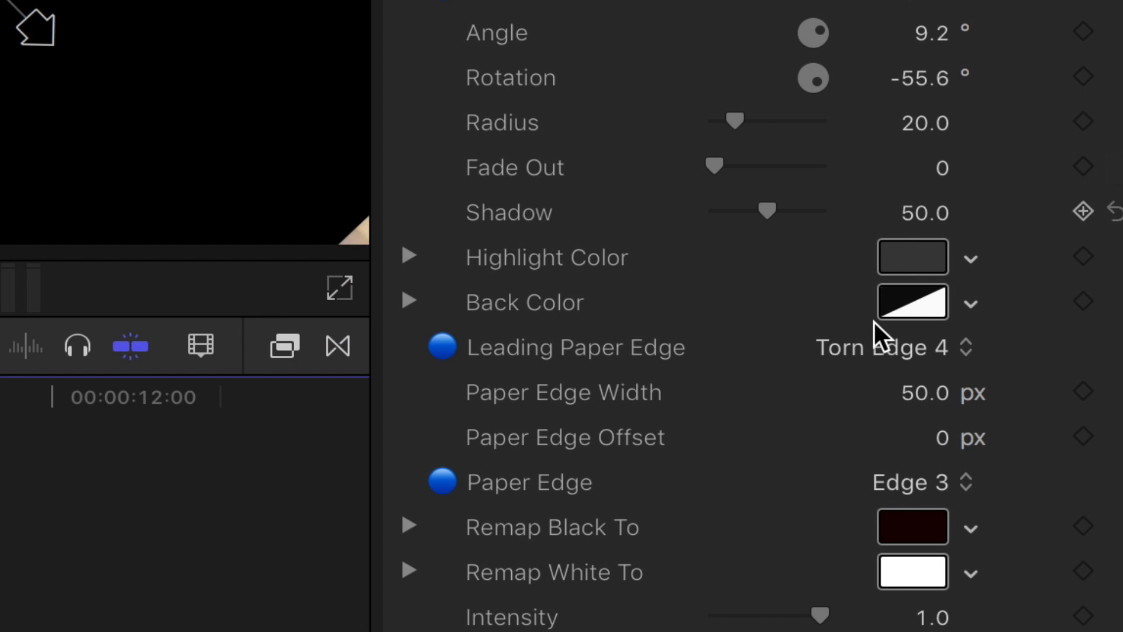
# Give the rip a Torn Edge 7 leading edge, 45.11 px offset, and a textured paper edge.
pyautogui.click(888, 347)
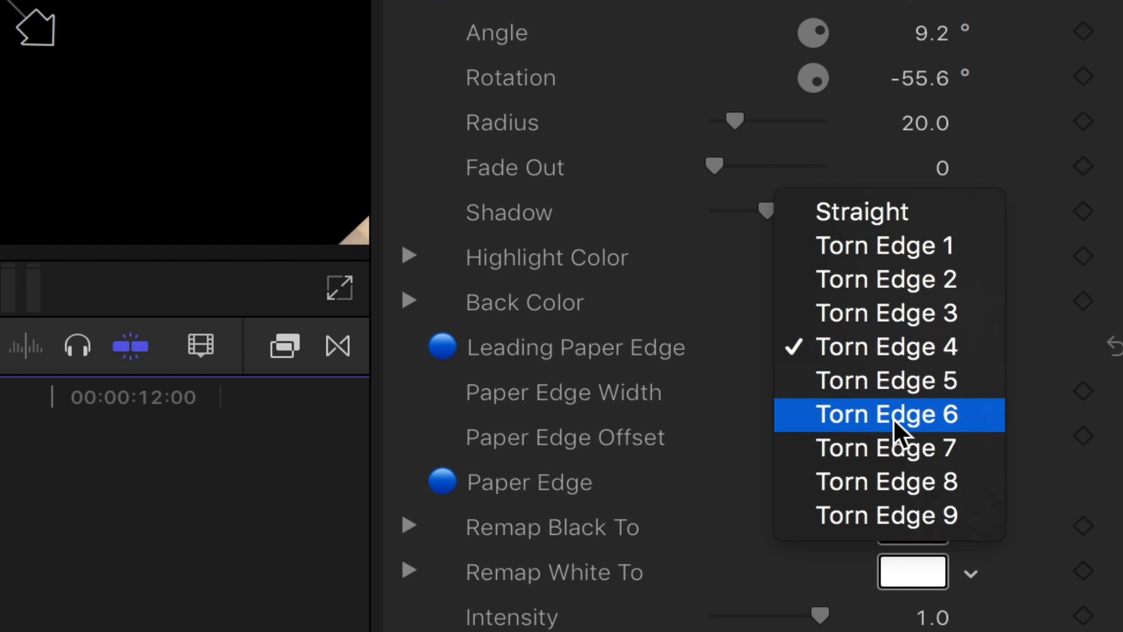
pyautogui.click(886, 414)
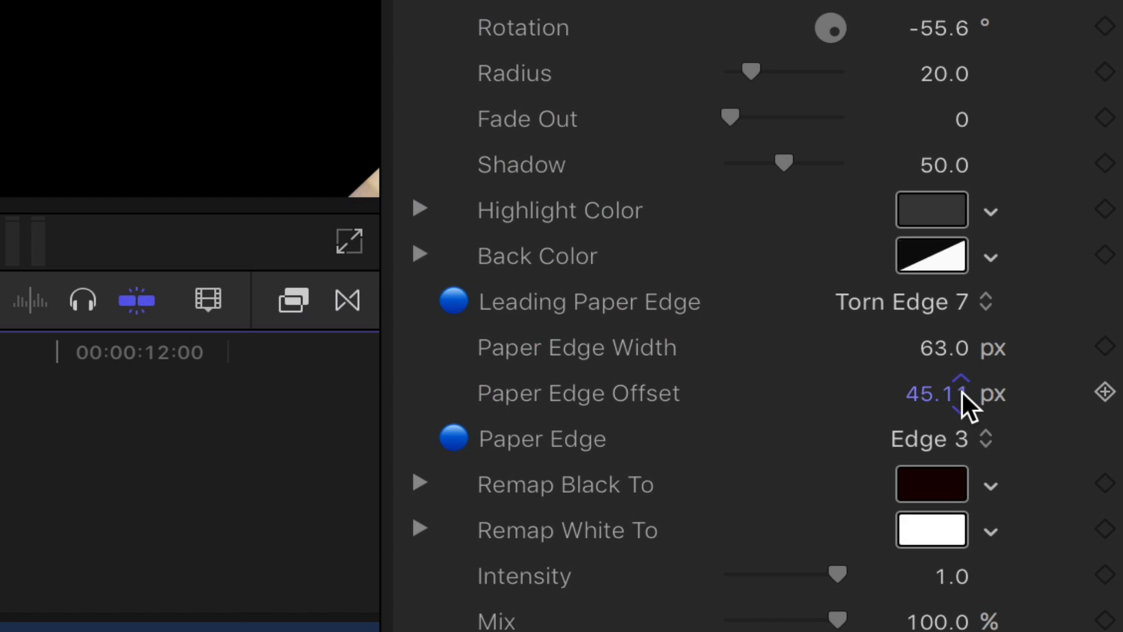
pyautogui.click(931, 438)
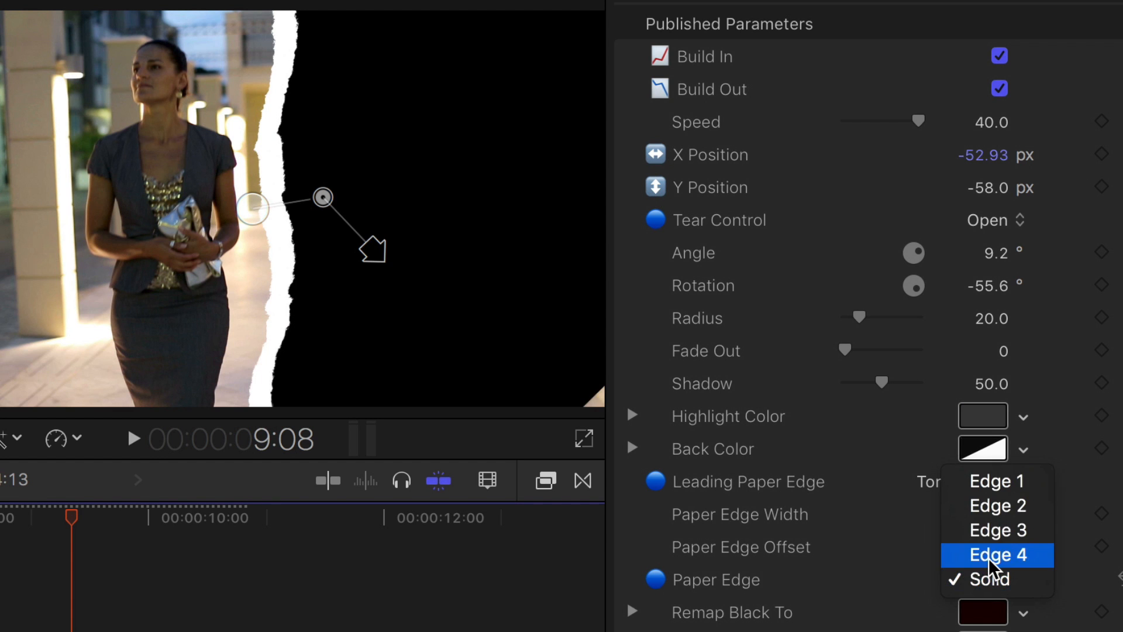
pyautogui.click(996, 554)
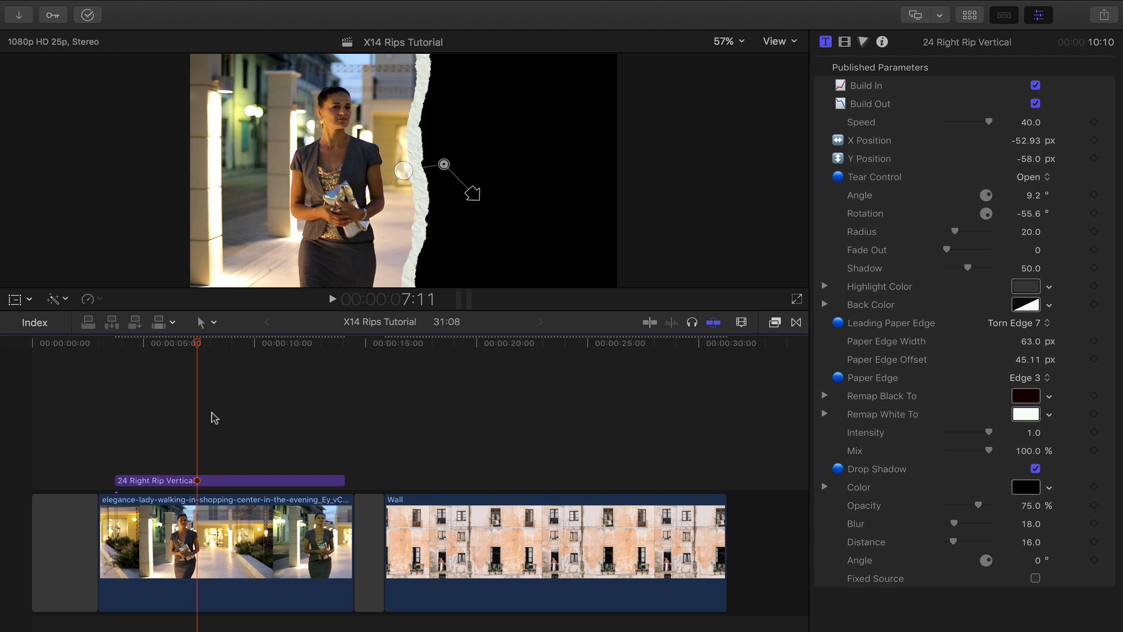
# Select the woman walking clip and dismiss the New Compound Clip dialog.
pyautogui.click(226, 538)
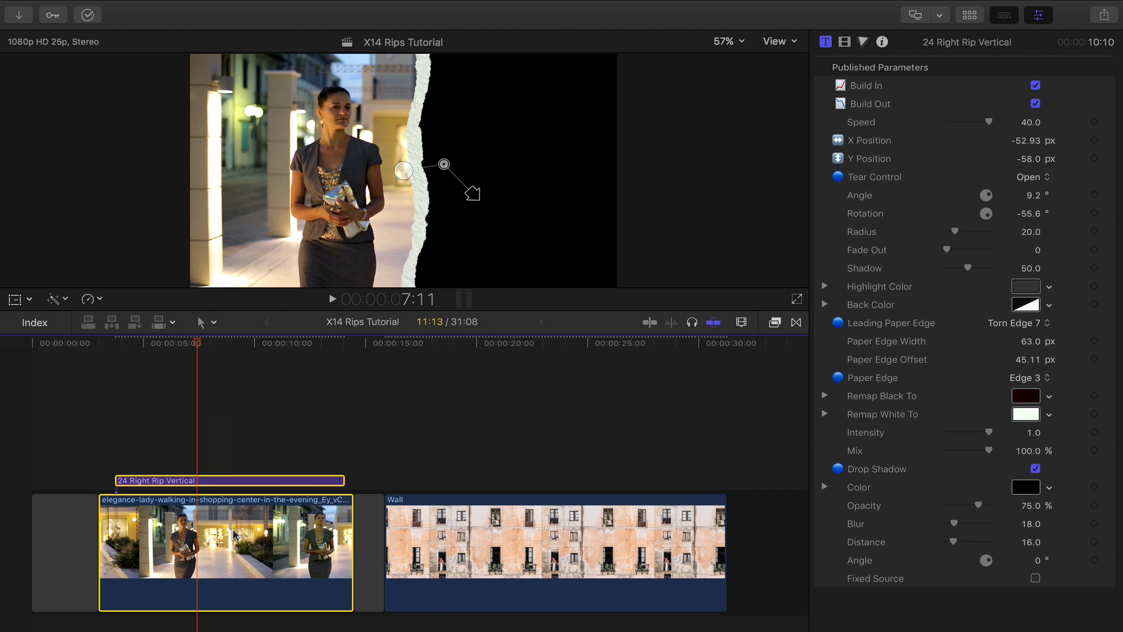
pyautogui.write('dem')
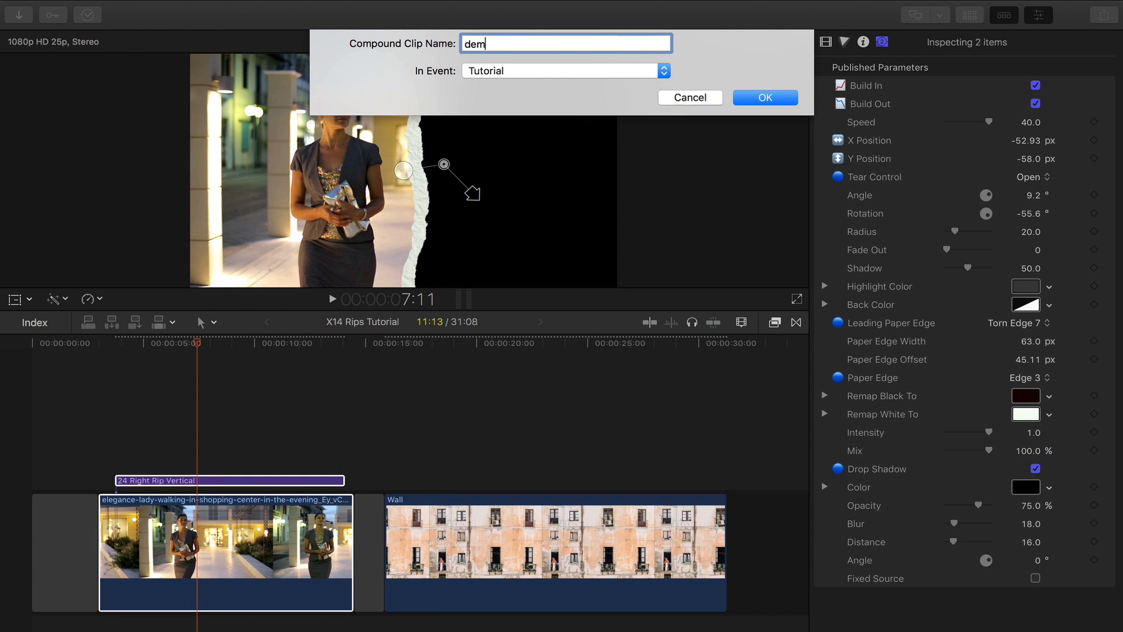
pyautogui.click(763, 98)
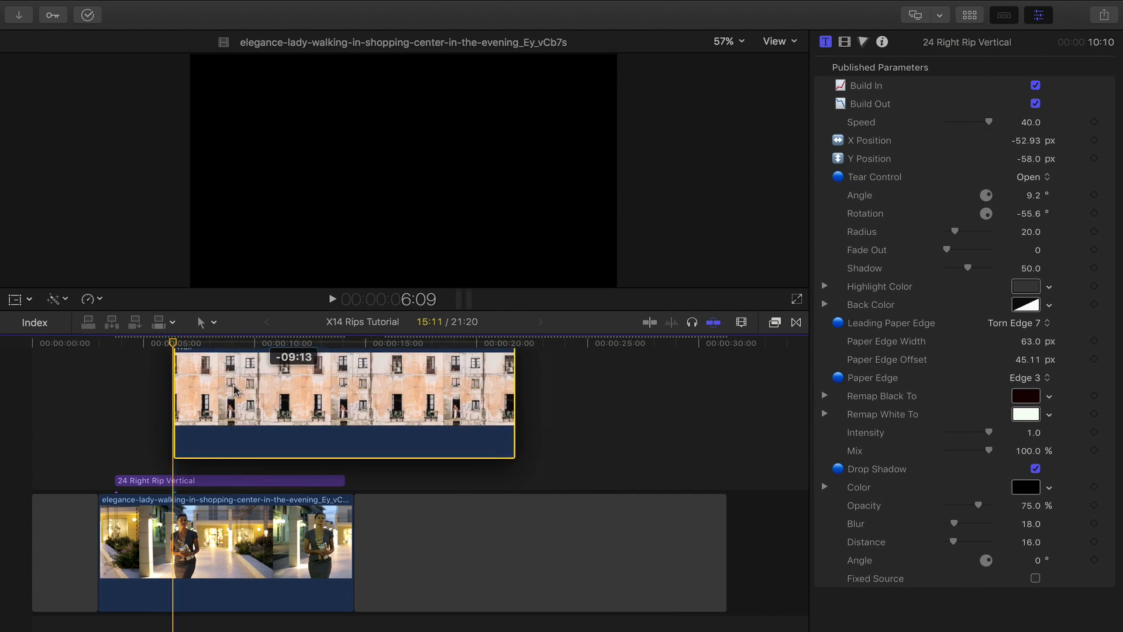
# Set the Wall clip's blend mode to Behind and move the playhead earlier to preview.
pyautogui.click(1047, 86)
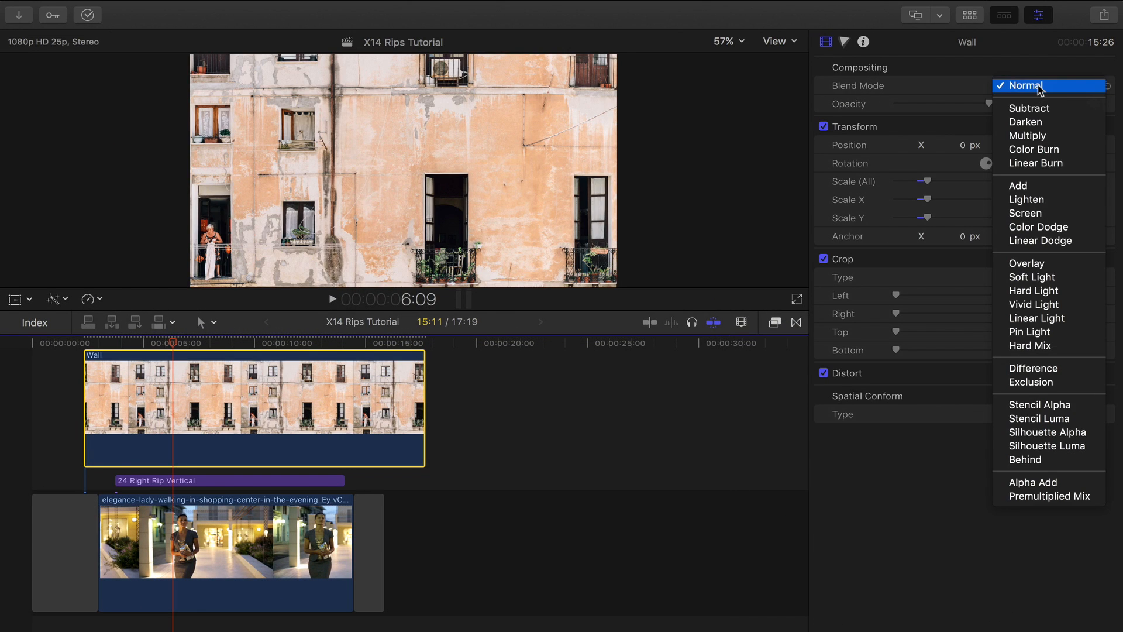
pyautogui.click(1027, 86)
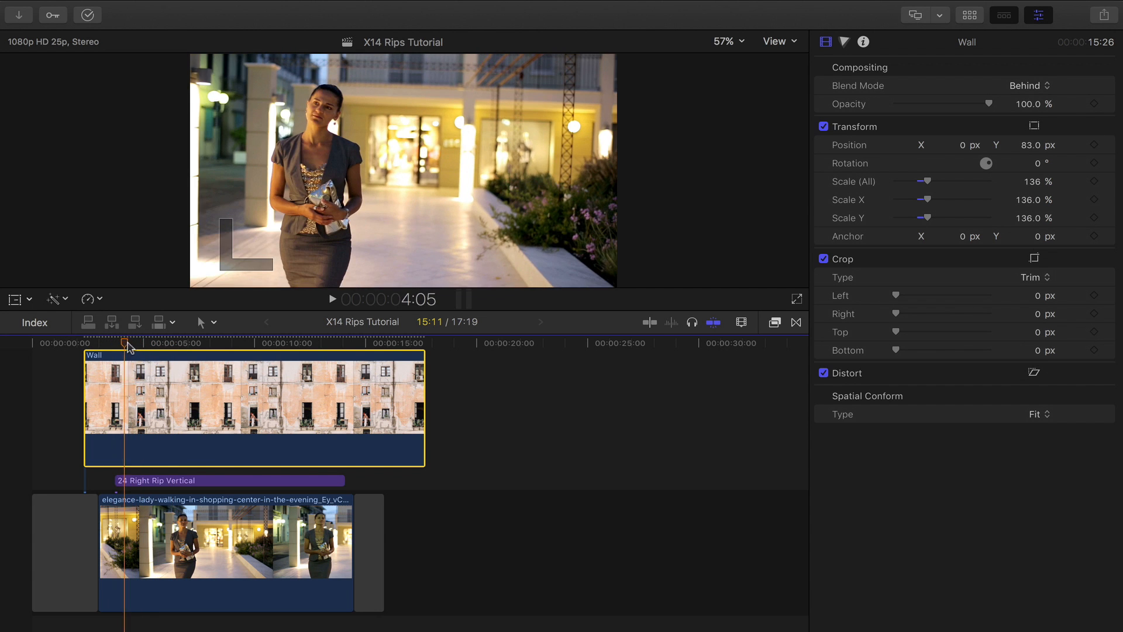
pyautogui.click(170, 347)
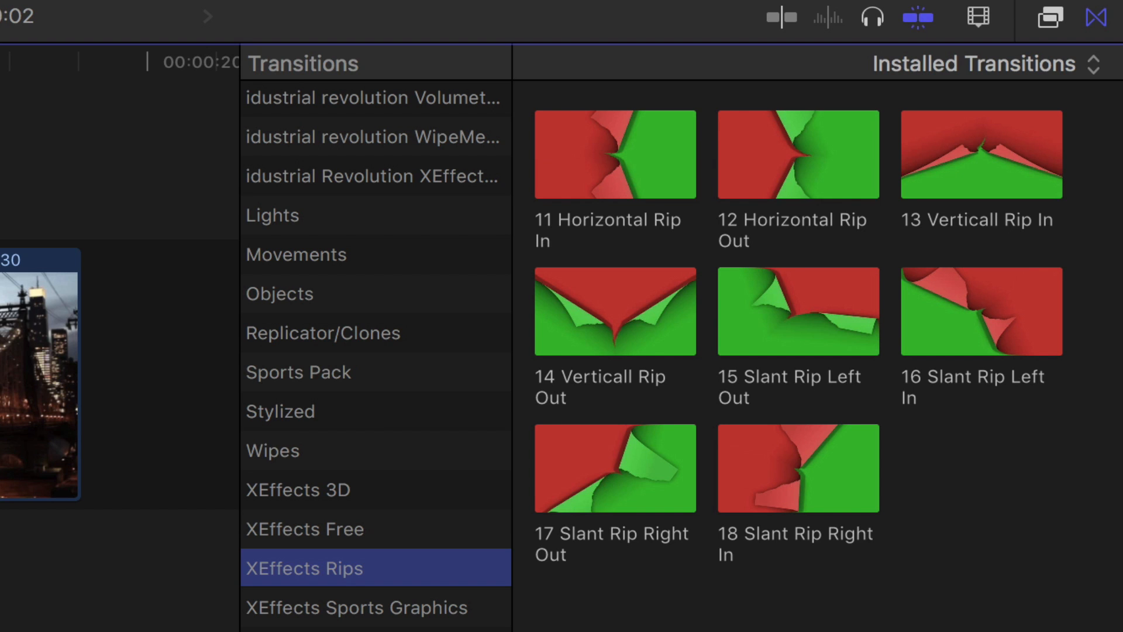
pyautogui.moveTo(799, 165)
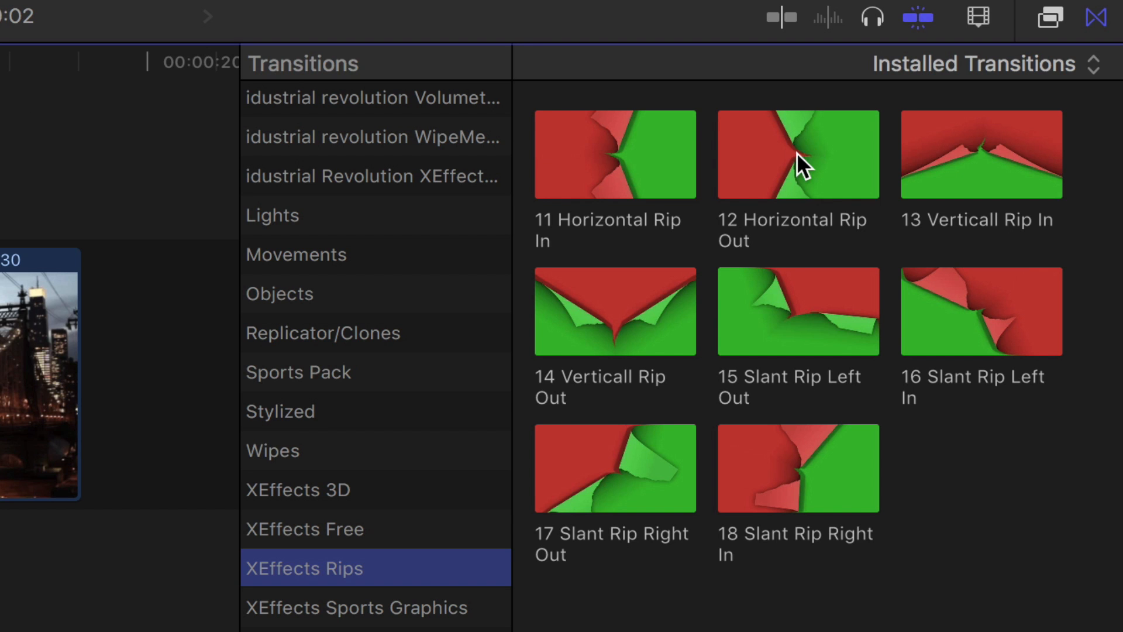